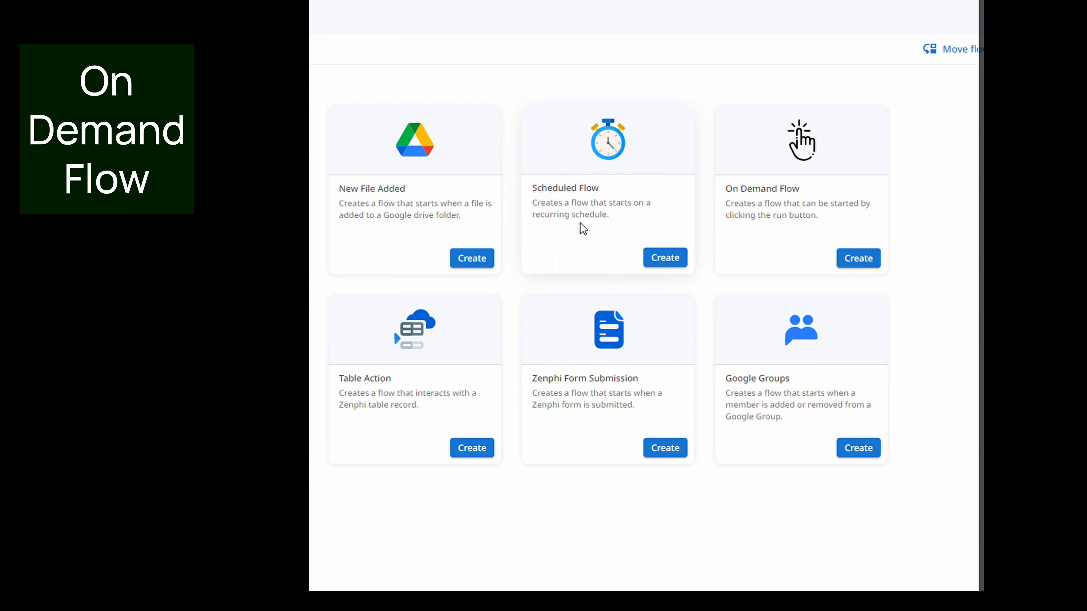
Step: Create a new On Demand Flow that runs whenever it is manually started
{"action": "left_click", "coordinate": [858, 258]}
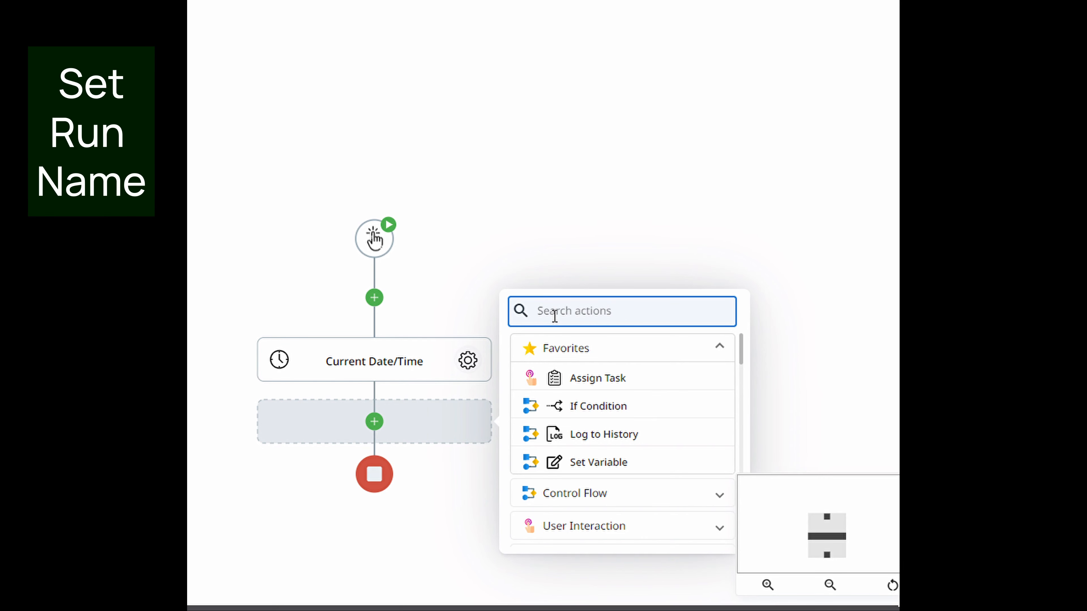
Step: Add a Set Run Name step whose Name is the Current Date/Time Result token
{"action": "type", "text": "setrun"}
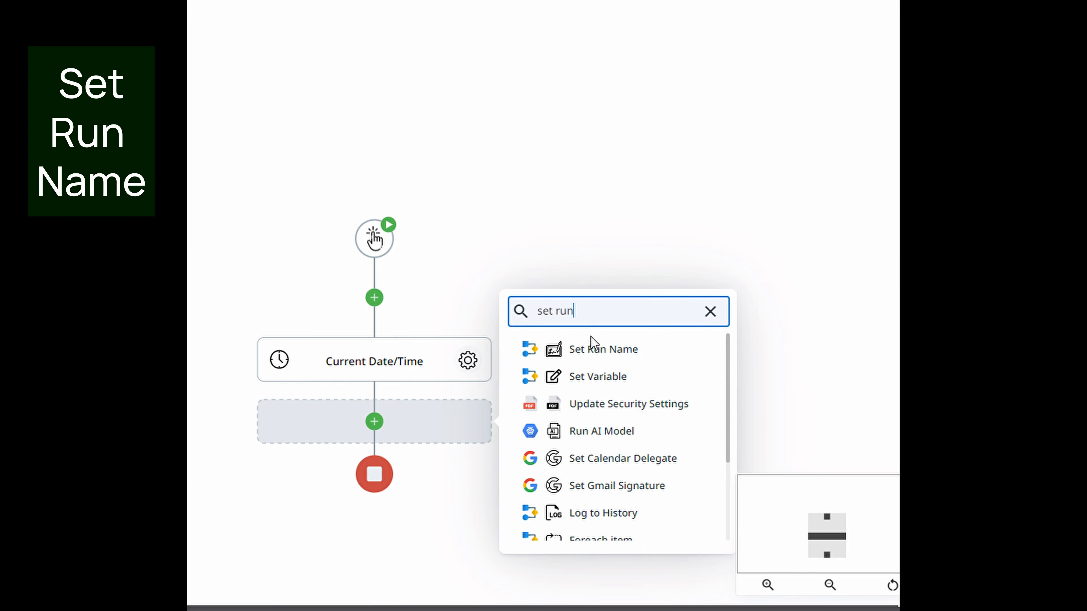
{"action": "left_click", "coordinate": [603, 349]}
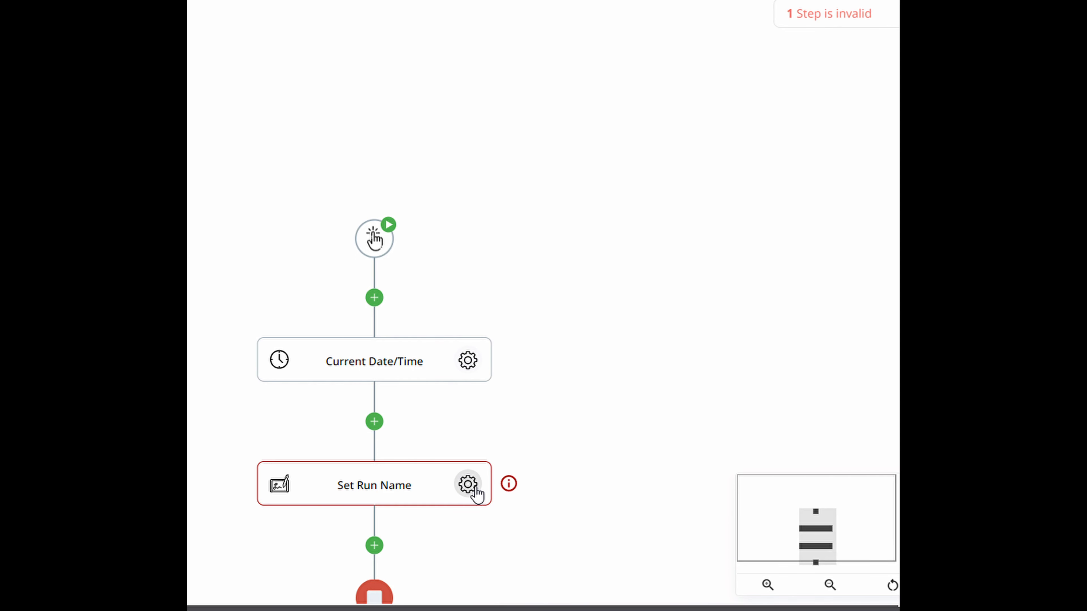
{"action": "left_click", "coordinate": [468, 484]}
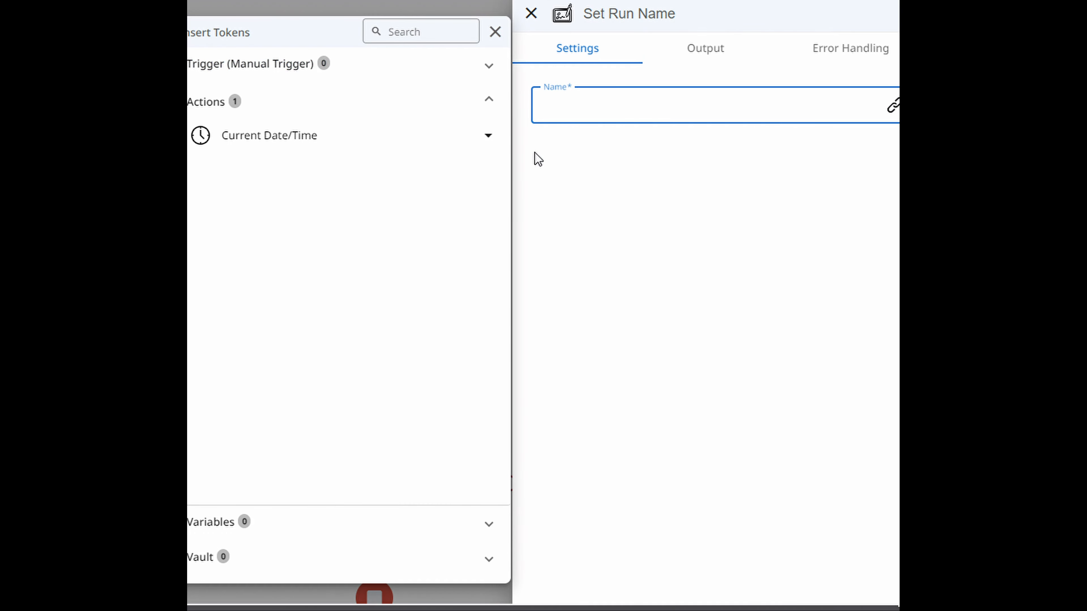
{"action": "left_click", "coordinate": [269, 135]}
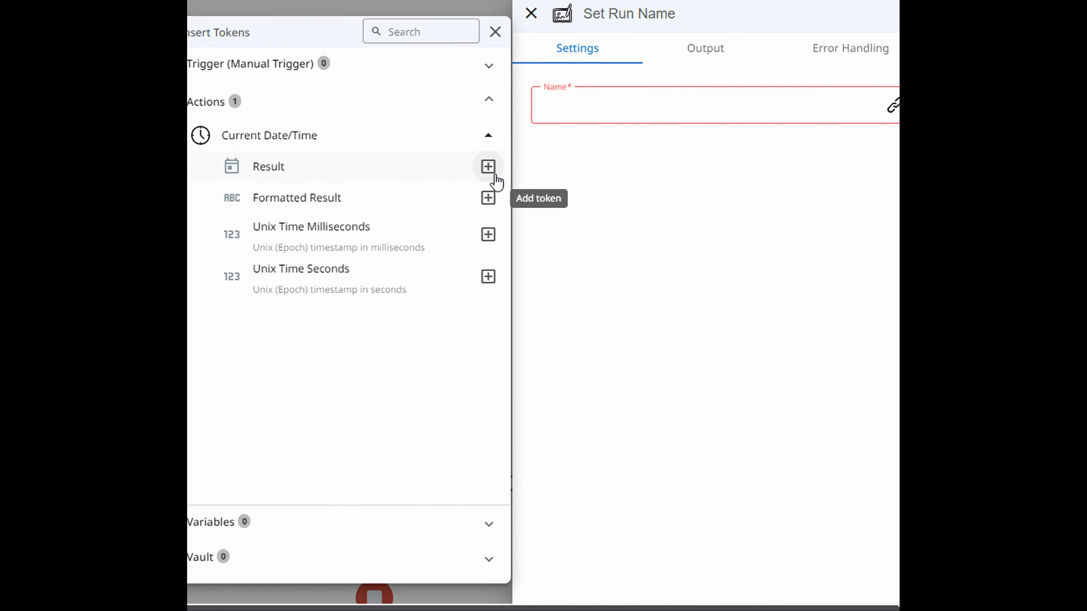
{"action": "left_click", "coordinate": [487, 166]}
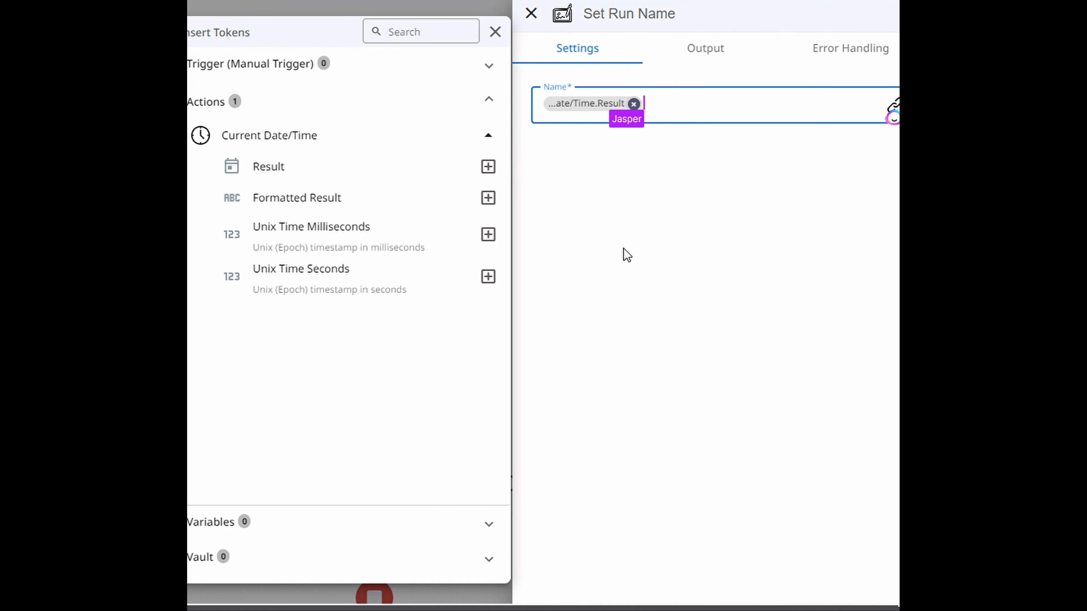
{"action": "left_click", "coordinate": [495, 31]}
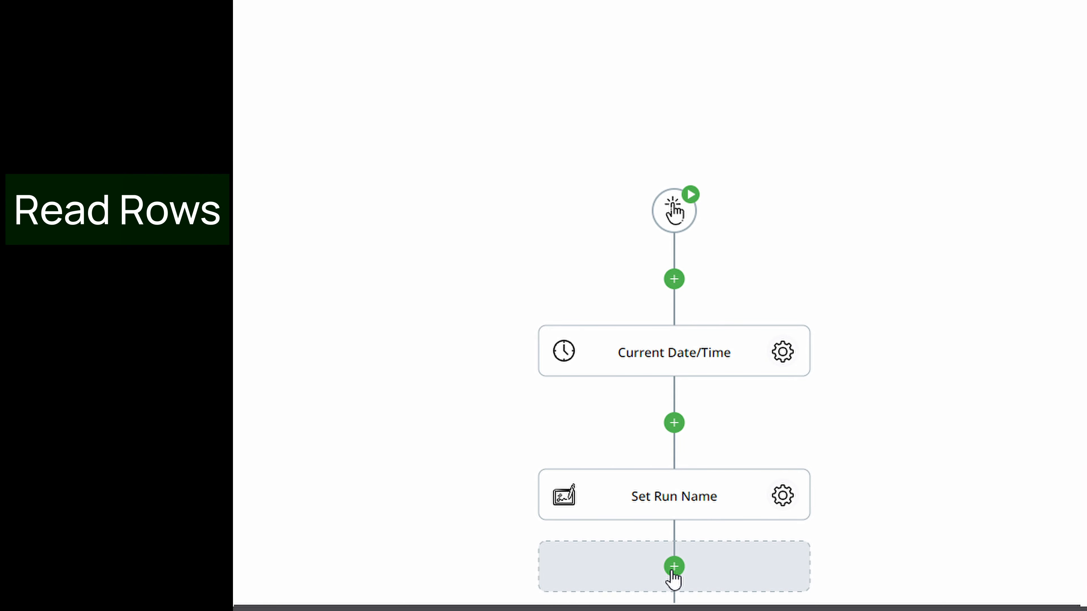
Step: Add a Google Sheets Read Rows step returning all Sheet1 rows with the first row as headers
{"action": "left_click", "coordinate": [673, 566]}
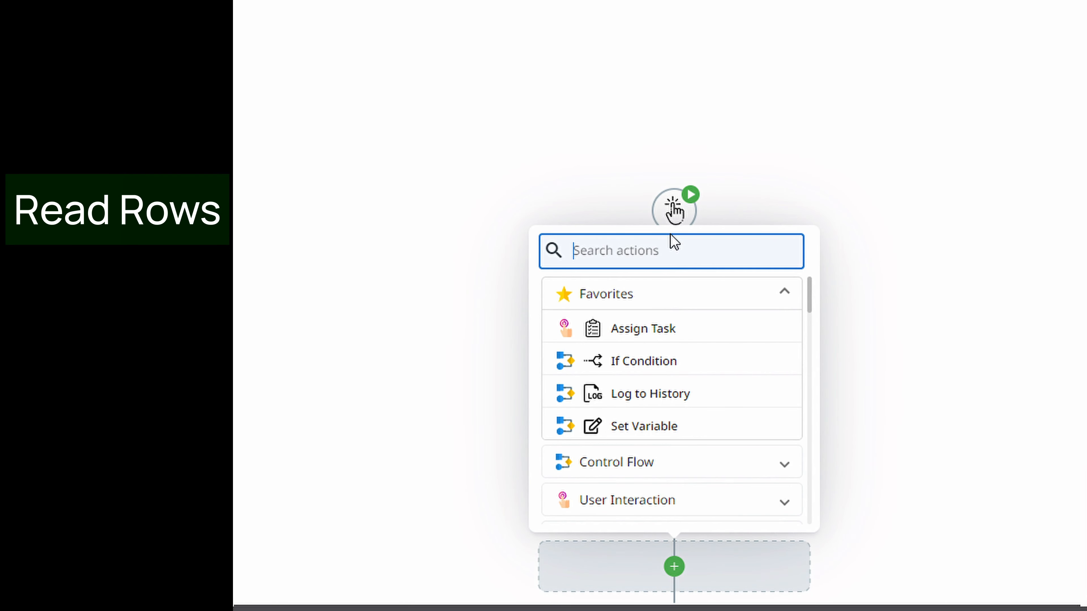
{"action": "type", "text": "read"}
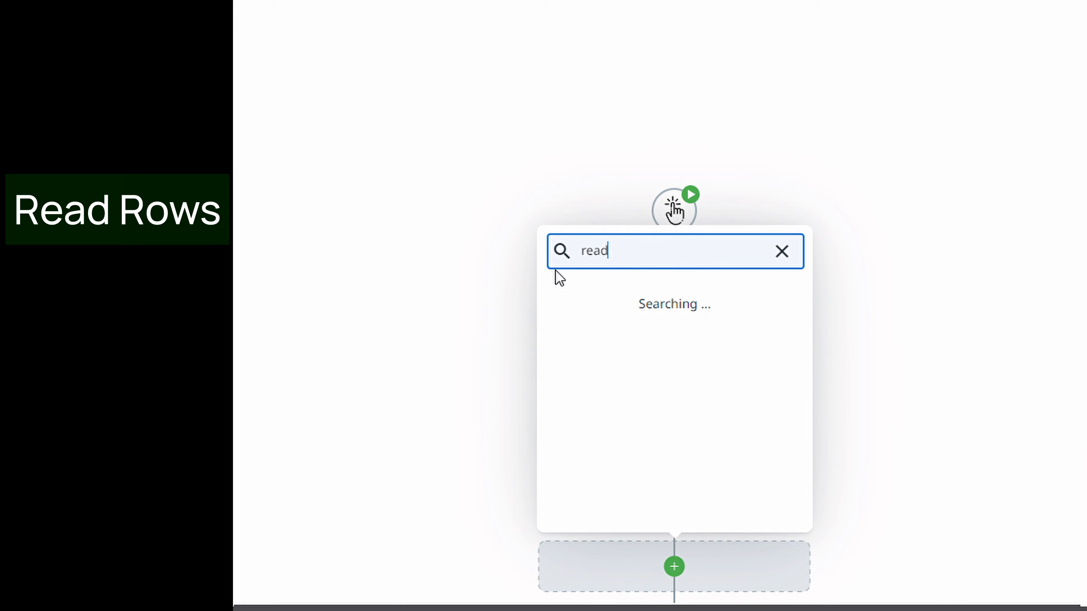
{"action": "left_click", "coordinate": [674, 207]}
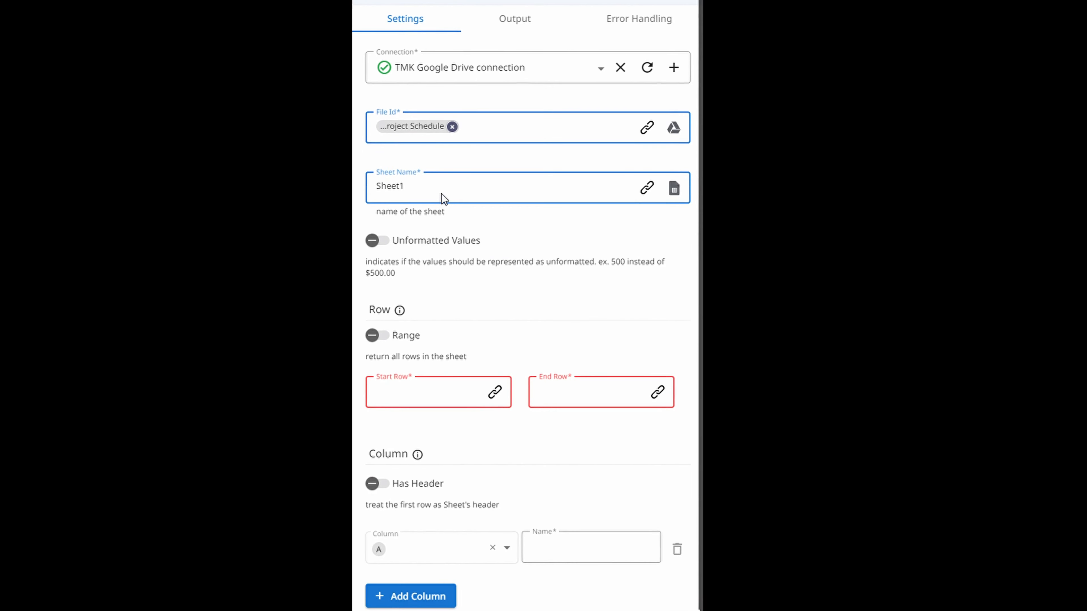
{"action": "scroll", "scroll_direction": "down", "scroll_amount": 3}
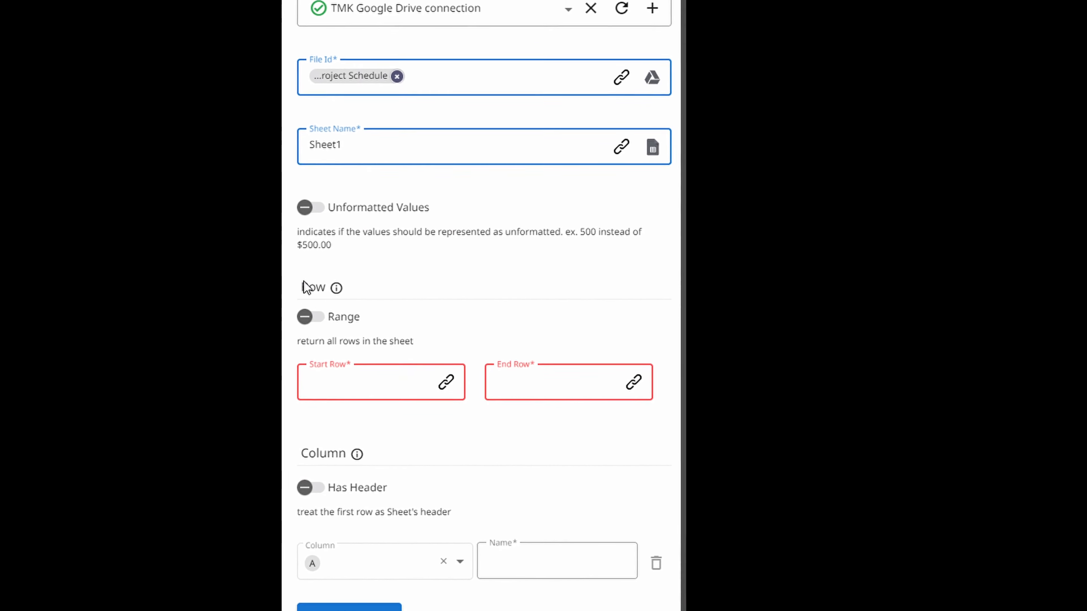
{"action": "left_click", "coordinate": [310, 317]}
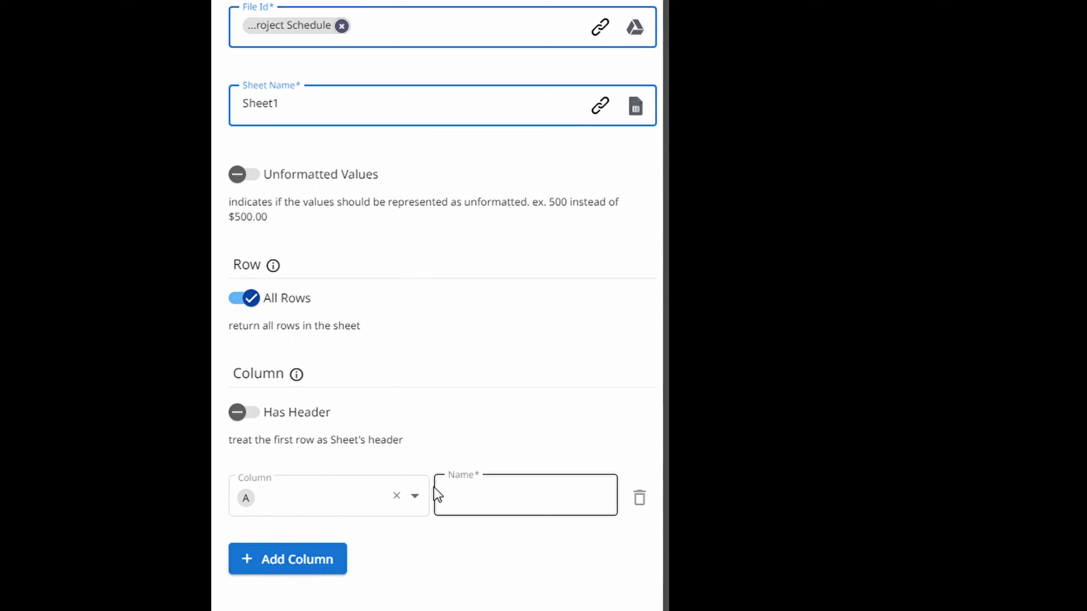
{"action": "left_click", "coordinate": [243, 411]}
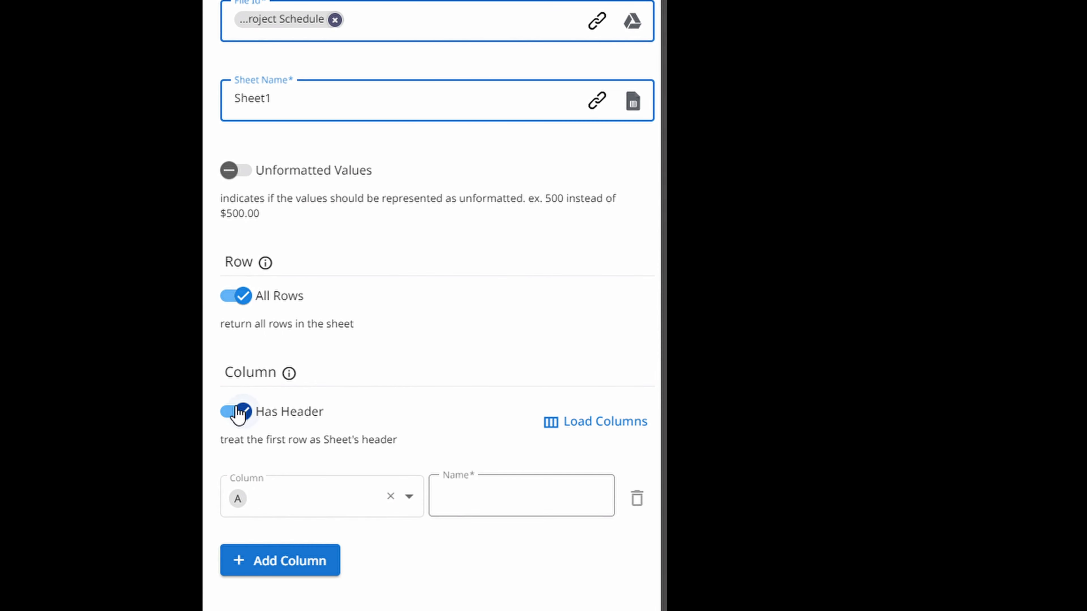
{"action": "left_click", "coordinate": [594, 421]}
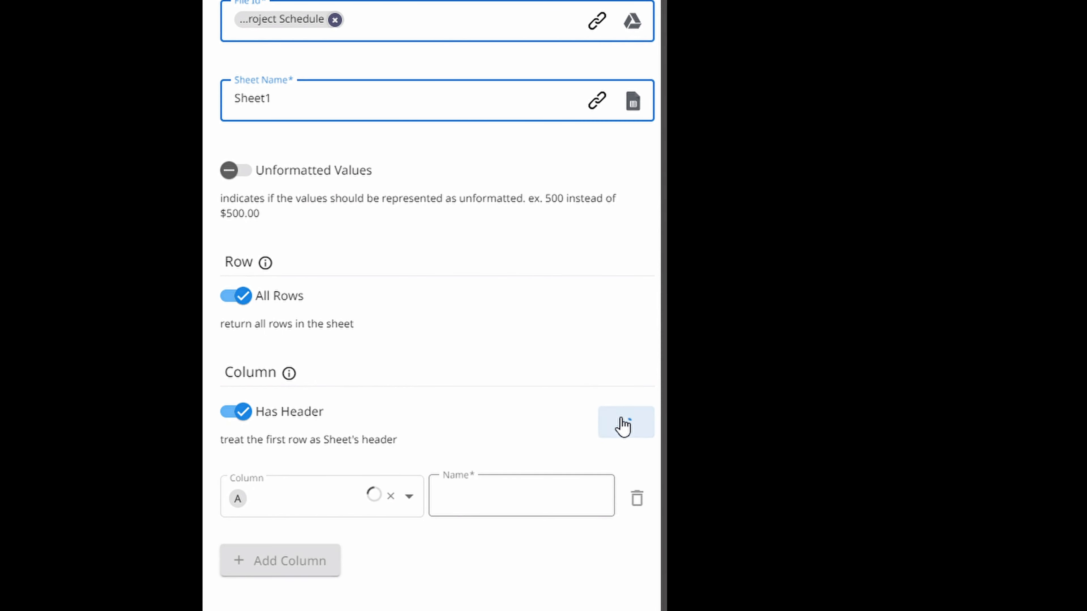
{"action": "left_click", "coordinate": [624, 424]}
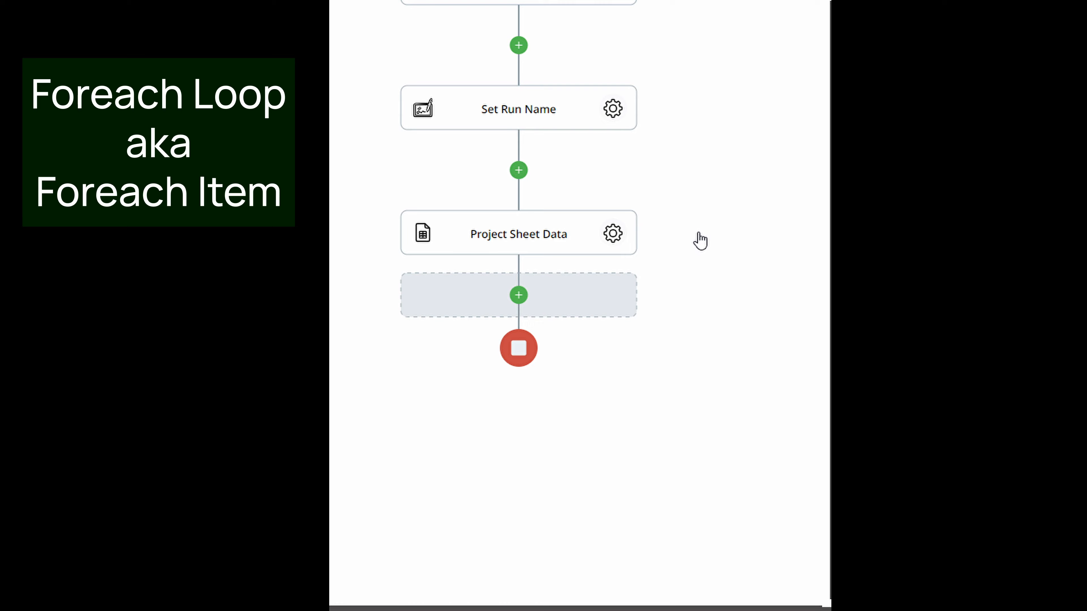
Step: Add a Foreach Loop step after the Project Sheet Data step
{"action": "left_click", "coordinate": [518, 294]}
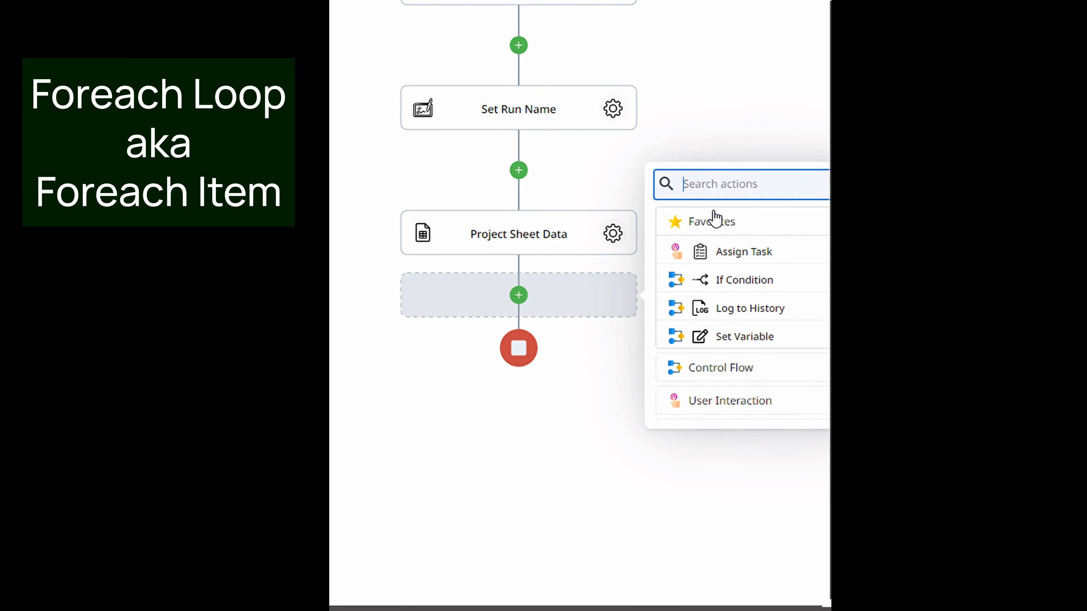
{"action": "left_click", "coordinate": [741, 184]}
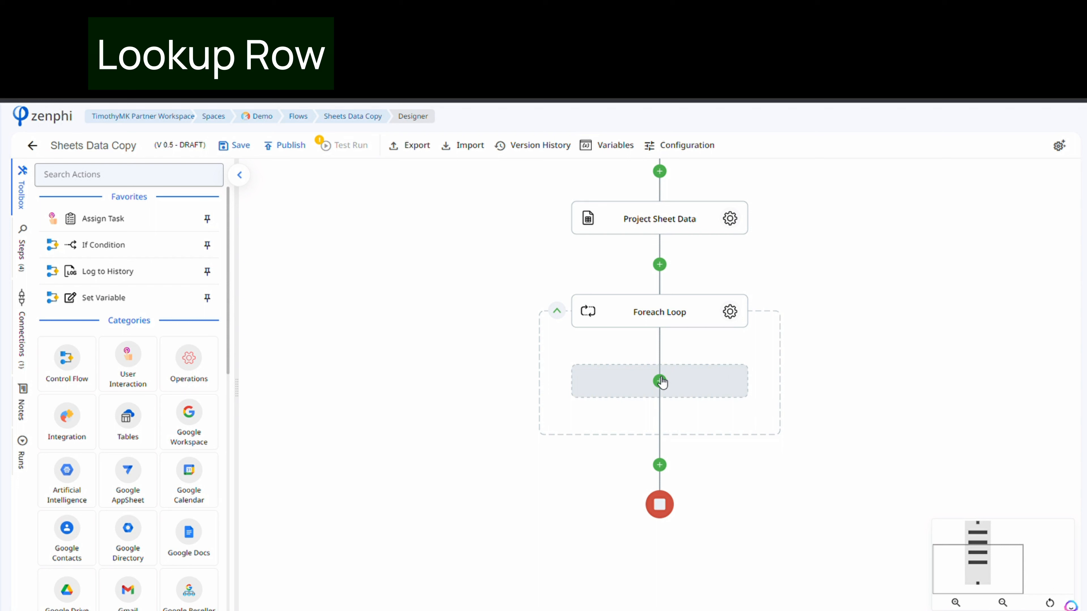
Step: Add a Lookup Row step inside the Foreach Loop using the Google Sheets connection
{"action": "left_click", "coordinate": [658, 380]}
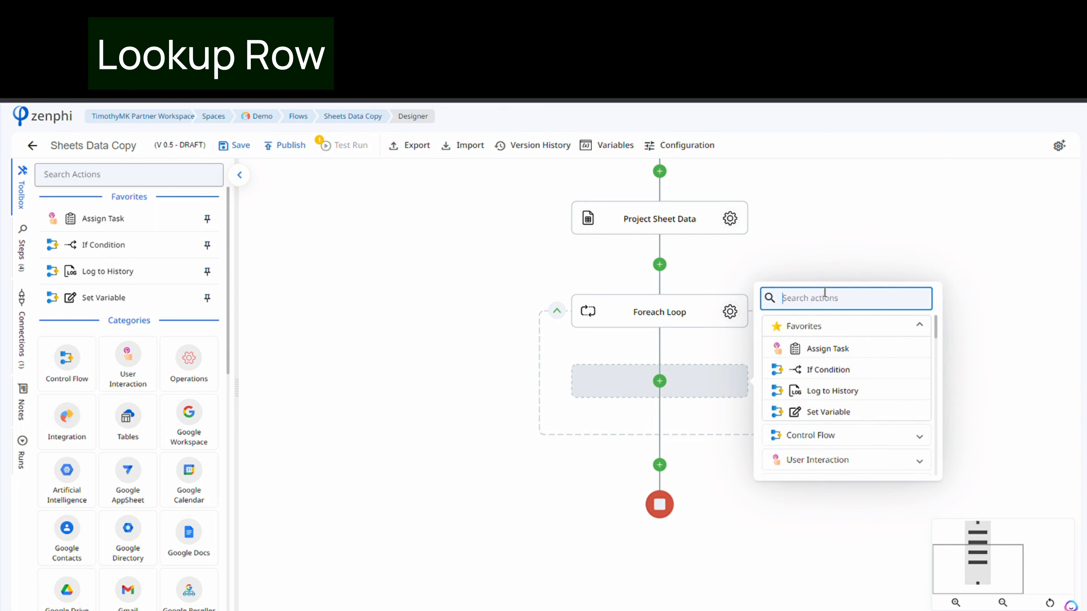
{"action": "type", "text": "lookup row"}
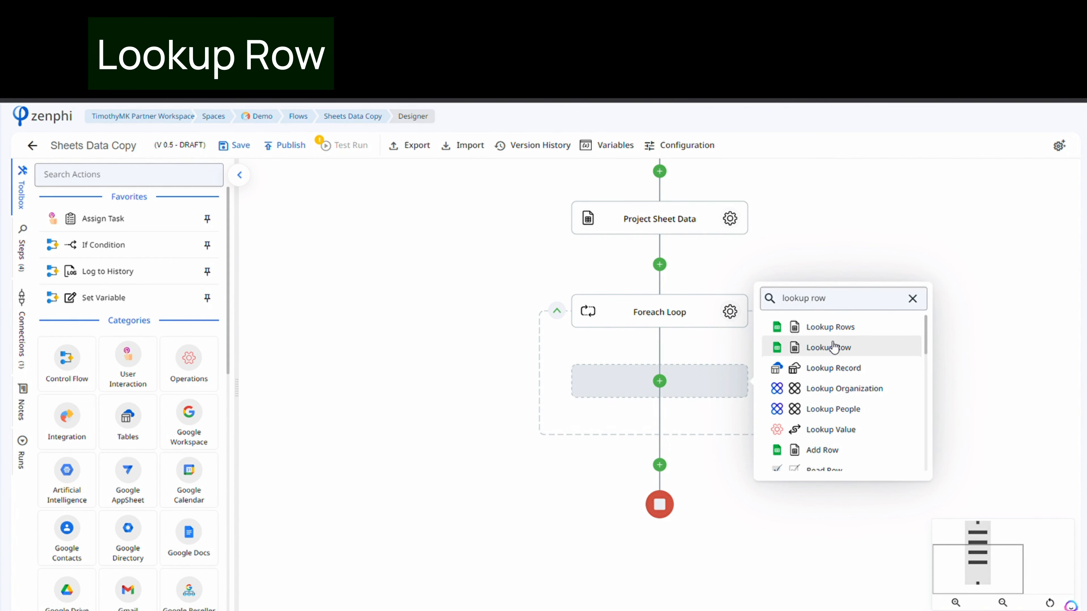
{"action": "left_click", "coordinate": [828, 347]}
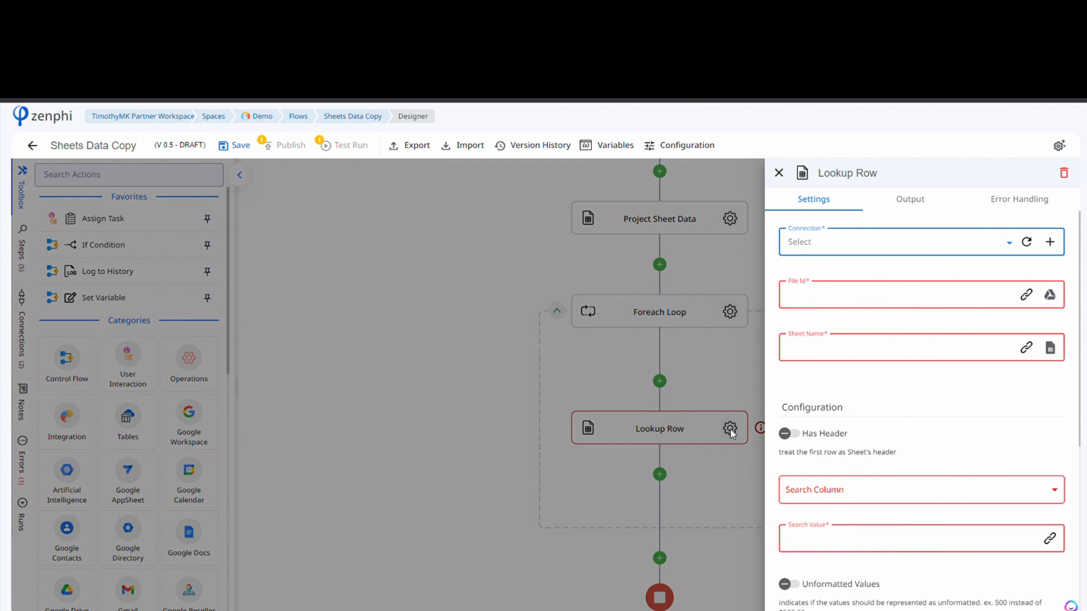
{"action": "left_click", "coordinate": [894, 241]}
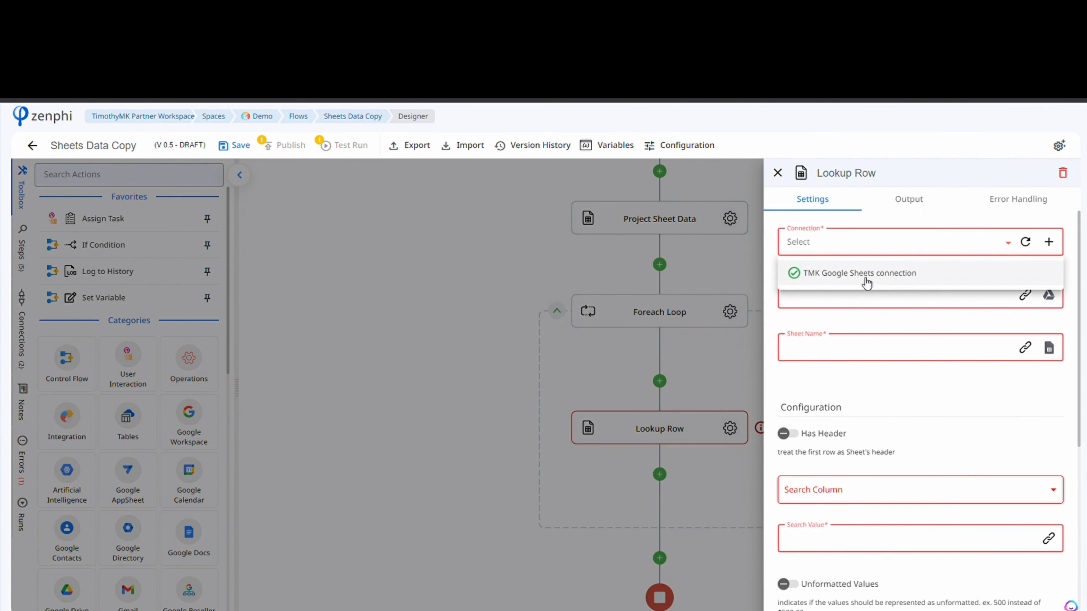
{"action": "left_click", "coordinate": [867, 273]}
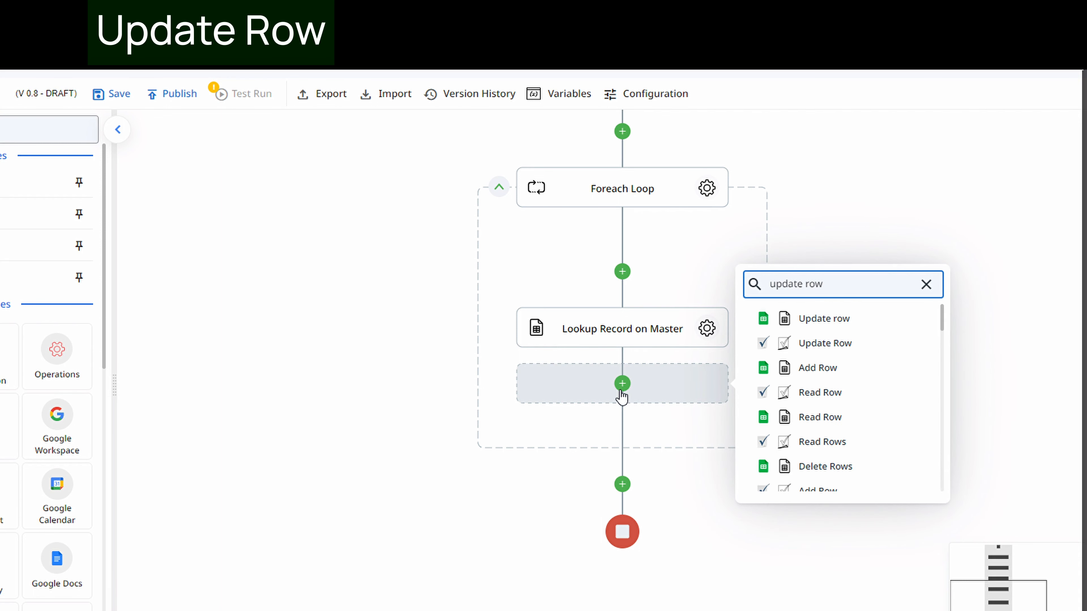
Step: Add an Update row step after the lookup and set its connection, project schedule file and Sheet1
{"action": "left_click", "coordinate": [824, 318]}
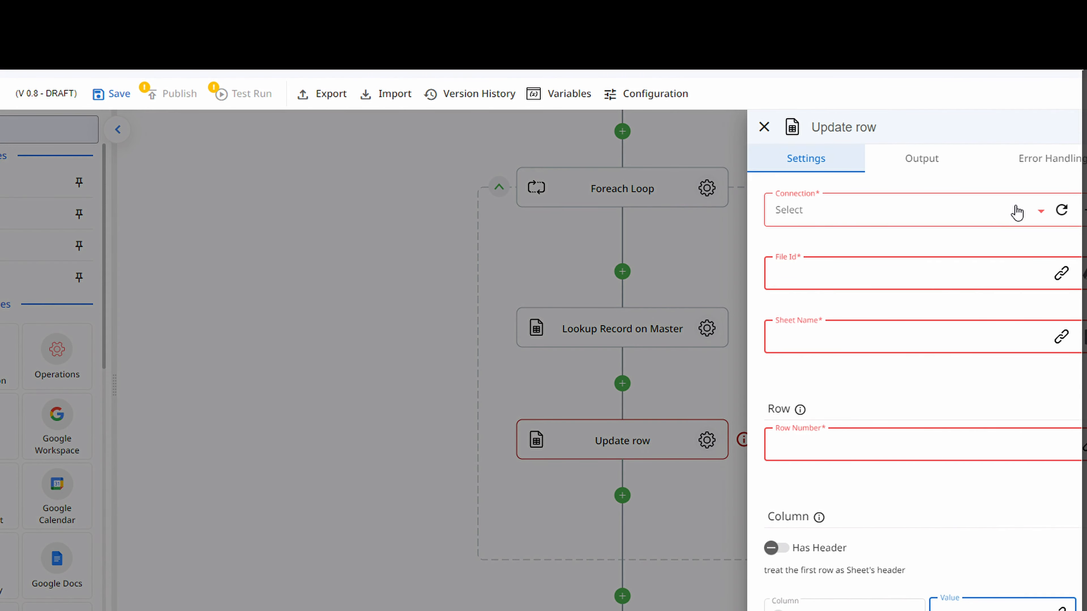
{"action": "left_click", "coordinate": [901, 209]}
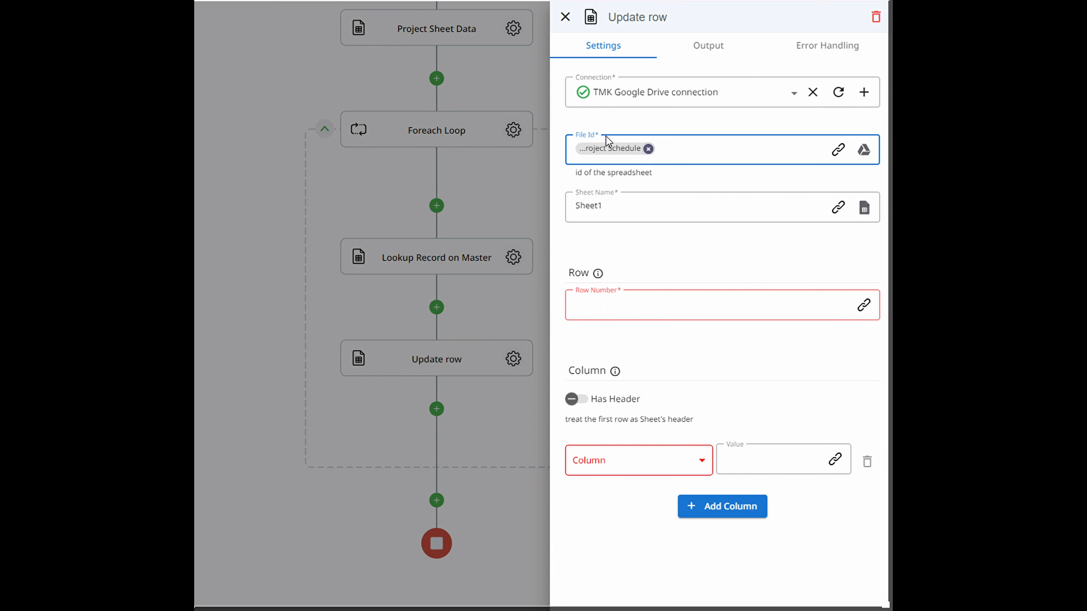
{"action": "left_click", "coordinate": [693, 206]}
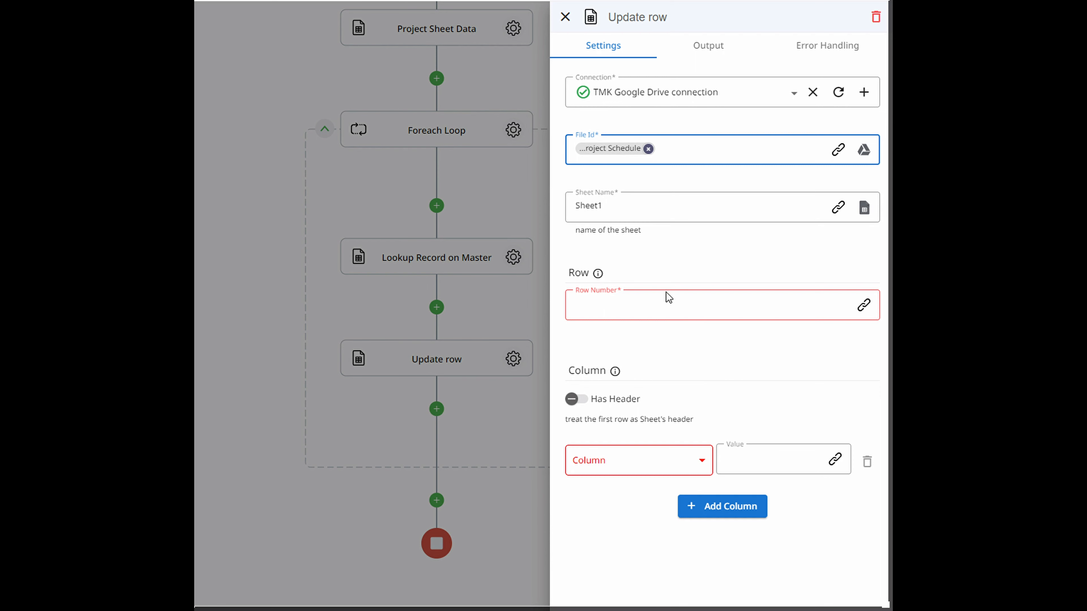
Step: Set the Update row step's Row Number to the Foreach Loop's Row Number token
{"action": "left_click", "coordinate": [714, 305]}
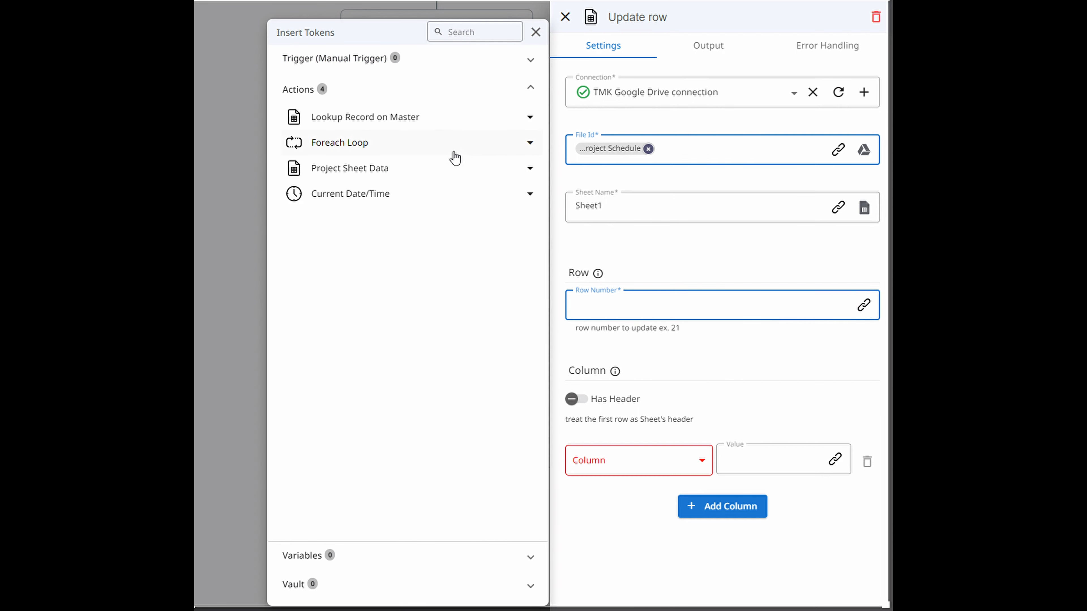
{"action": "left_click", "coordinate": [339, 142]}
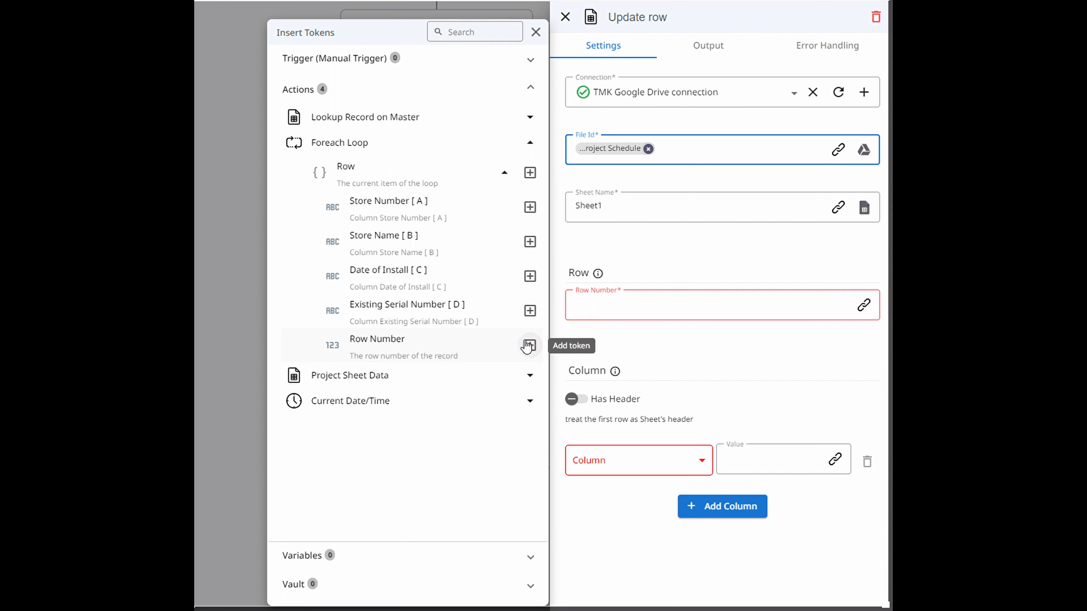
{"action": "left_click", "coordinate": [529, 345]}
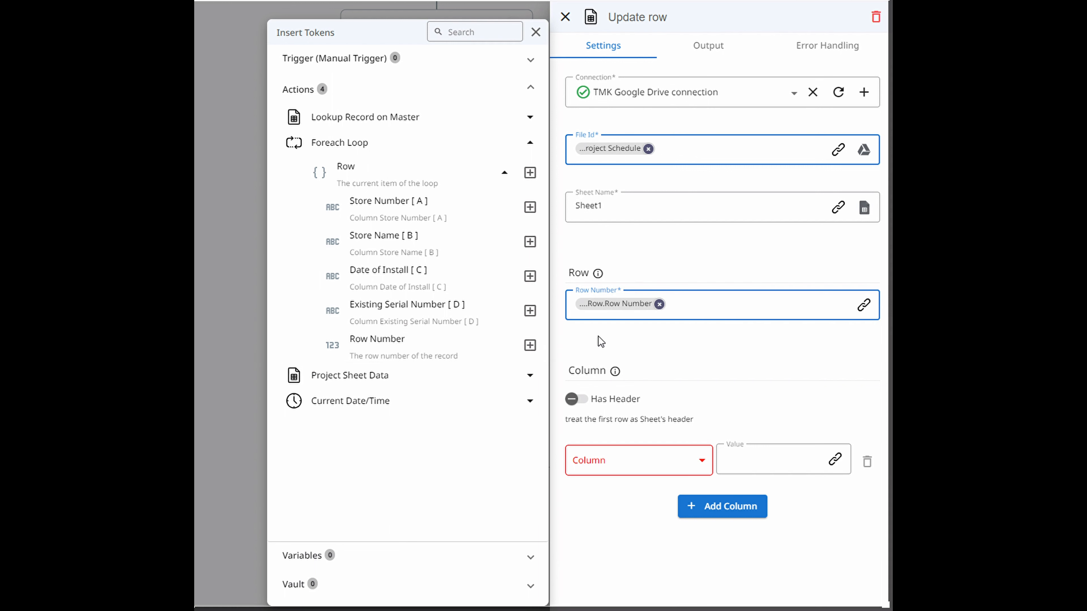
{"action": "left_click", "coordinate": [535, 32]}
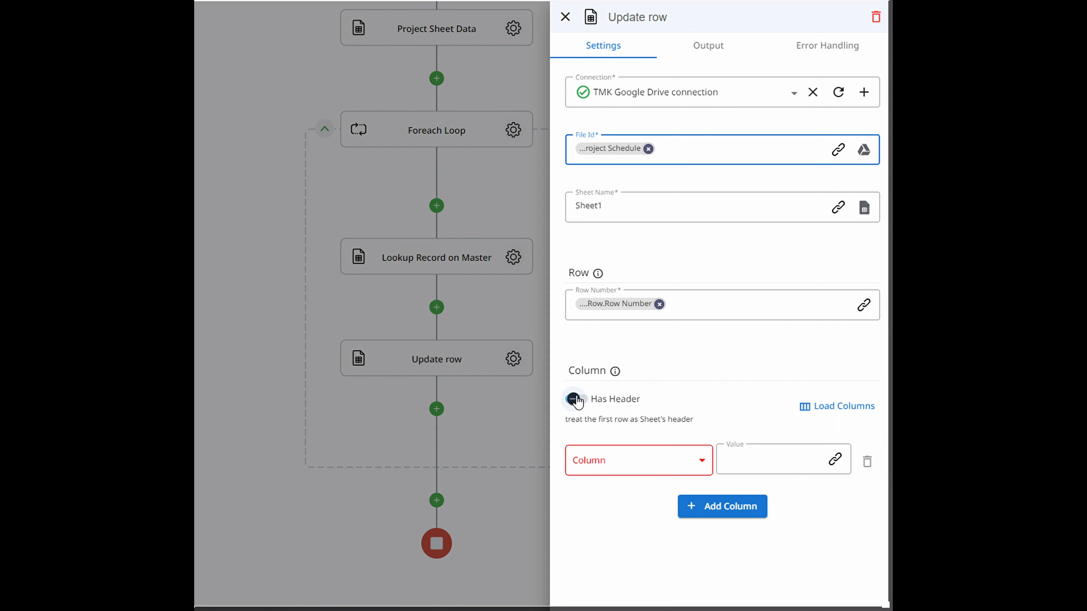
Step: Enable Has Header, load columns and keep only Existing Serial Number to update
{"action": "left_click", "coordinate": [571, 398]}
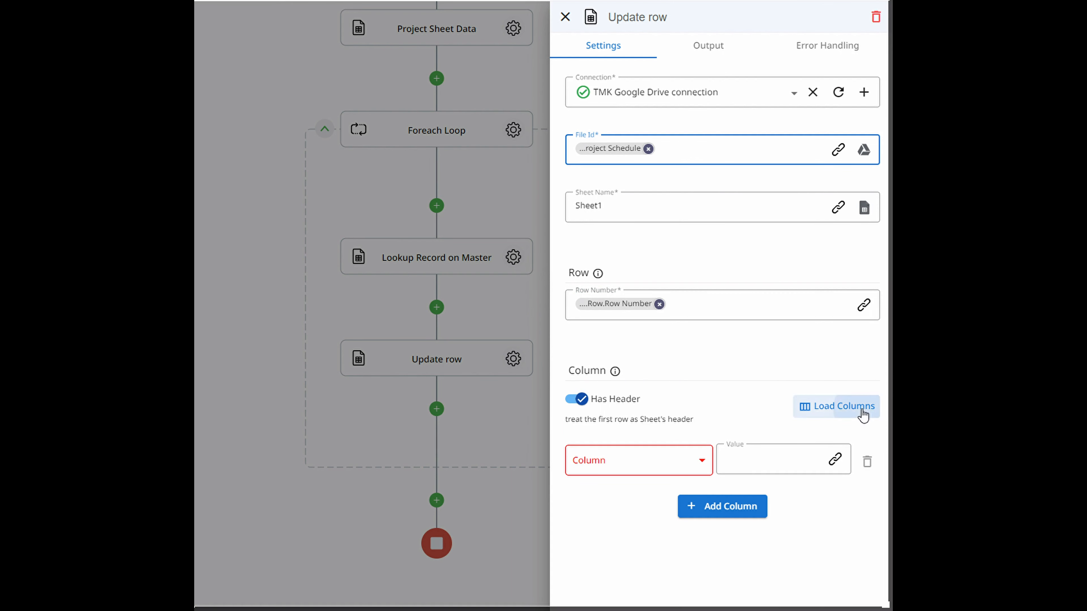
{"action": "left_click", "coordinate": [836, 406]}
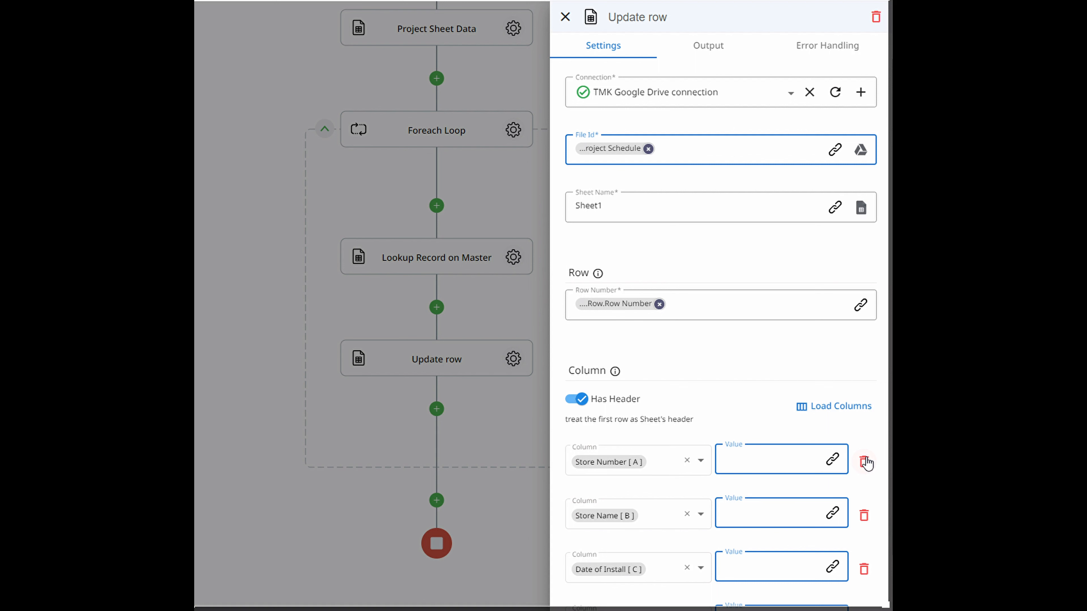
{"action": "left_click", "coordinate": [867, 462]}
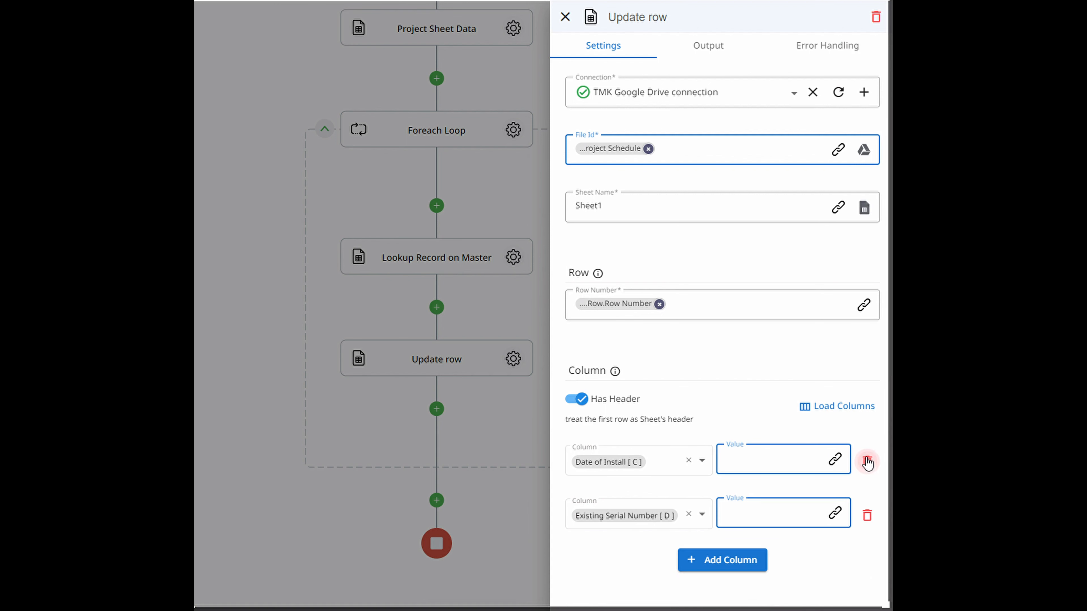
{"action": "left_click", "coordinate": [867, 463]}
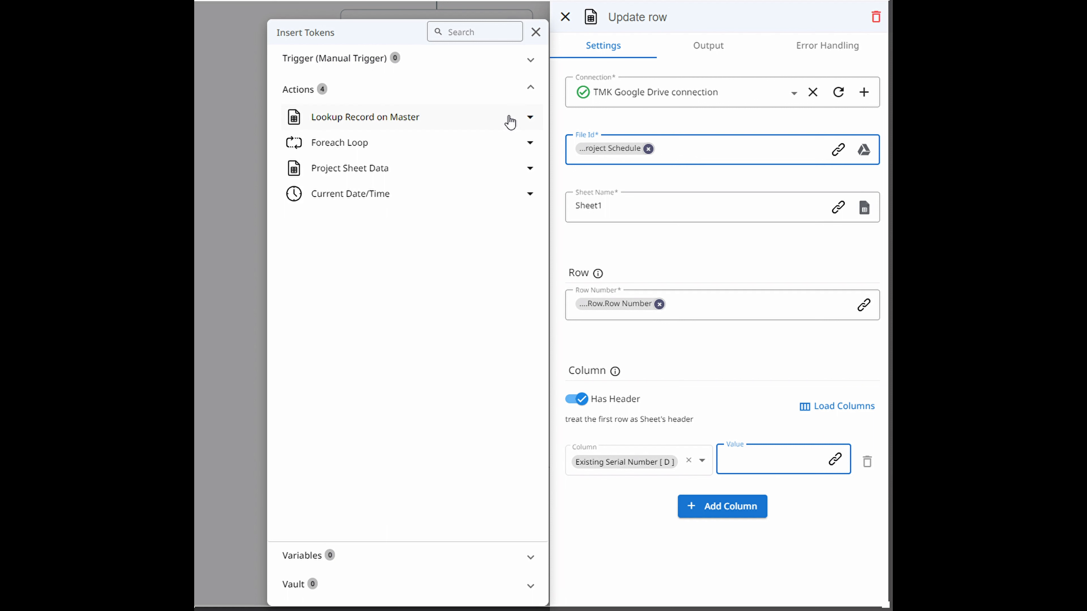
Step: Expand the Lookup Record on Master Row values in Insert Tokens for the column value
{"action": "left_click", "coordinate": [530, 117]}
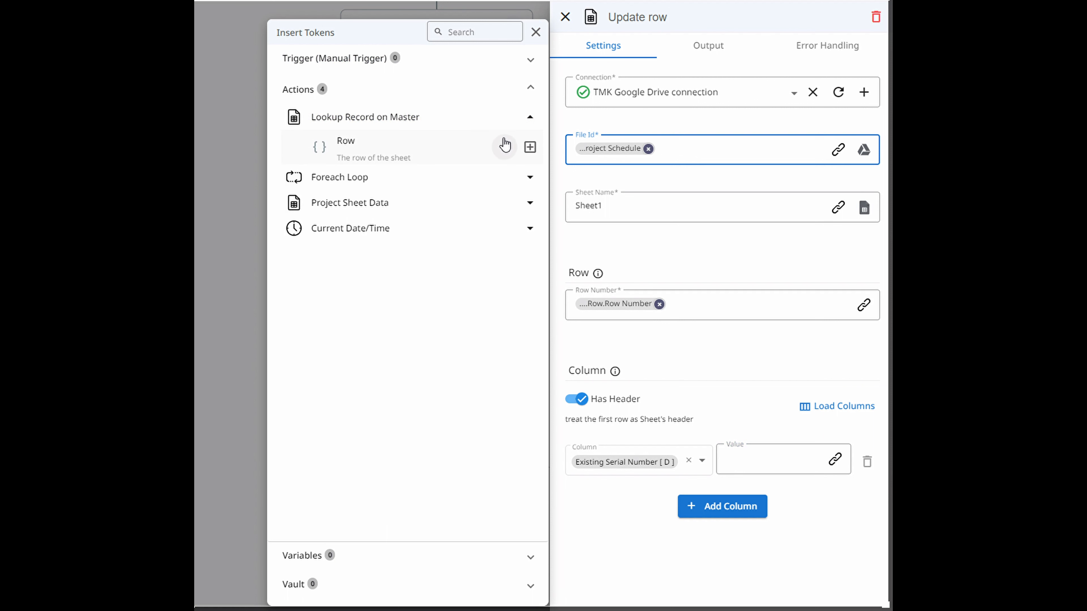
{"action": "left_click", "coordinate": [504, 147]}
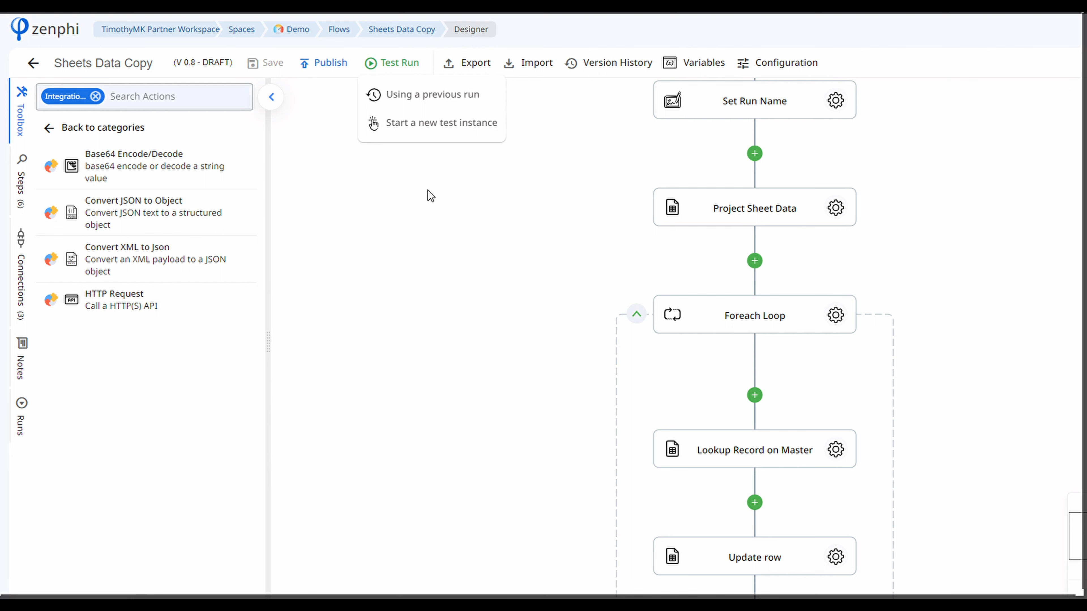
Step: Start a new test instance of the Sheets Data Copy flow and confirm
{"action": "left_click", "coordinate": [441, 123]}
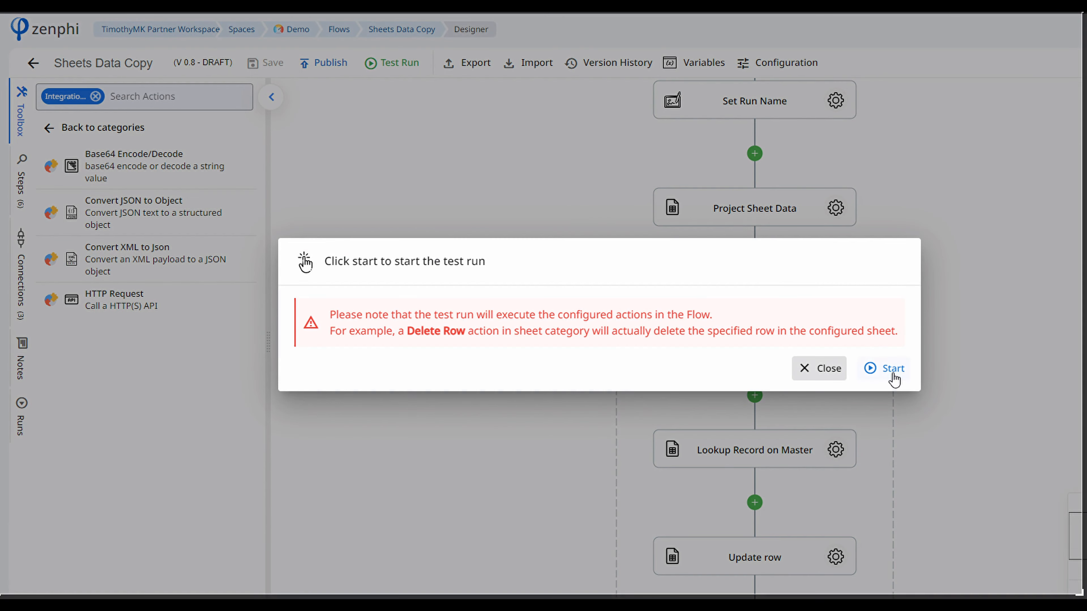
{"action": "left_click", "coordinate": [893, 368]}
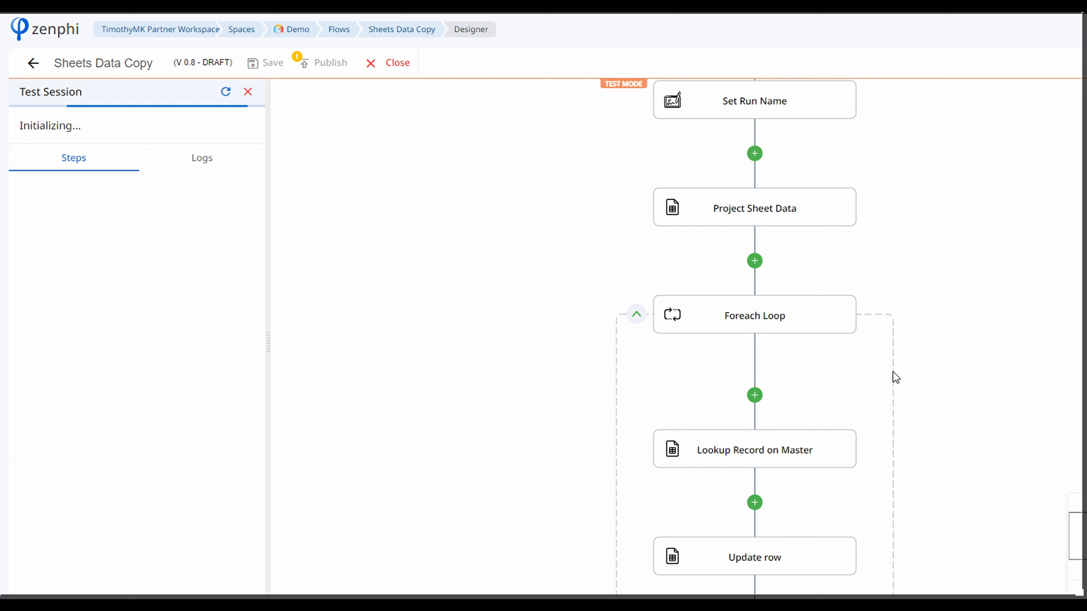